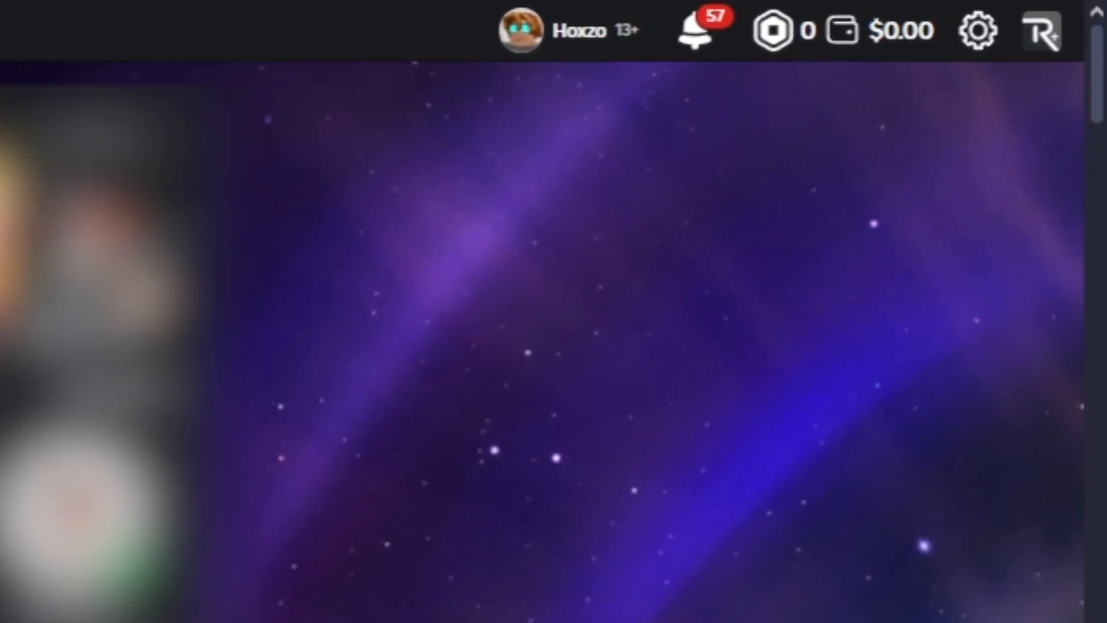
Send the +1 speed per second leaderstat prompt, then begin a follow-up asking to start at 0 speed.
scroll(down, 3)
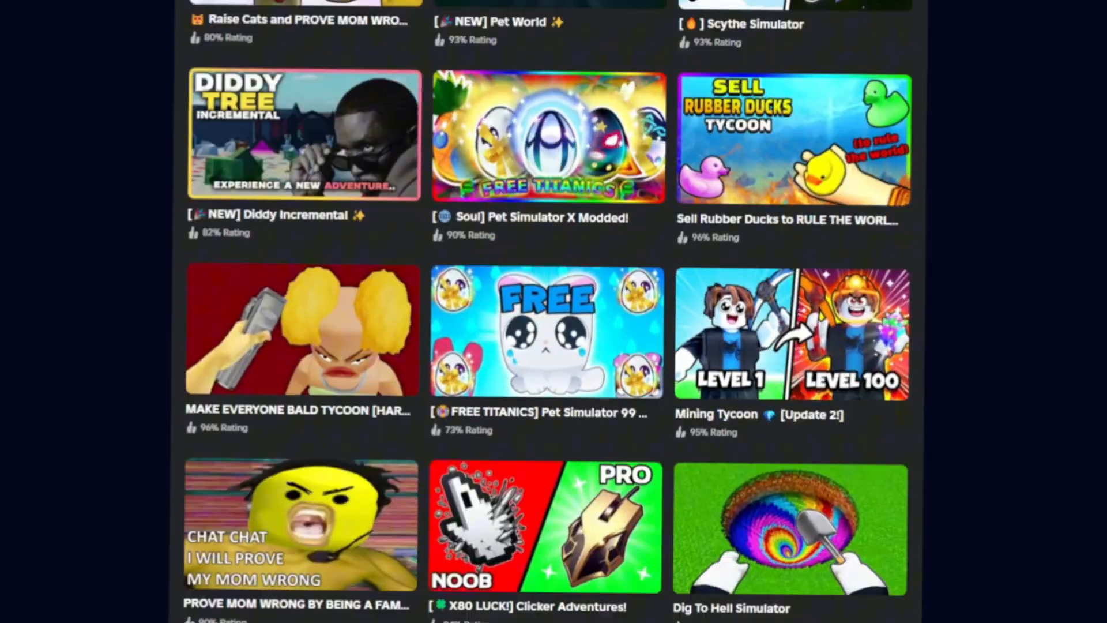
scroll(down, 3)
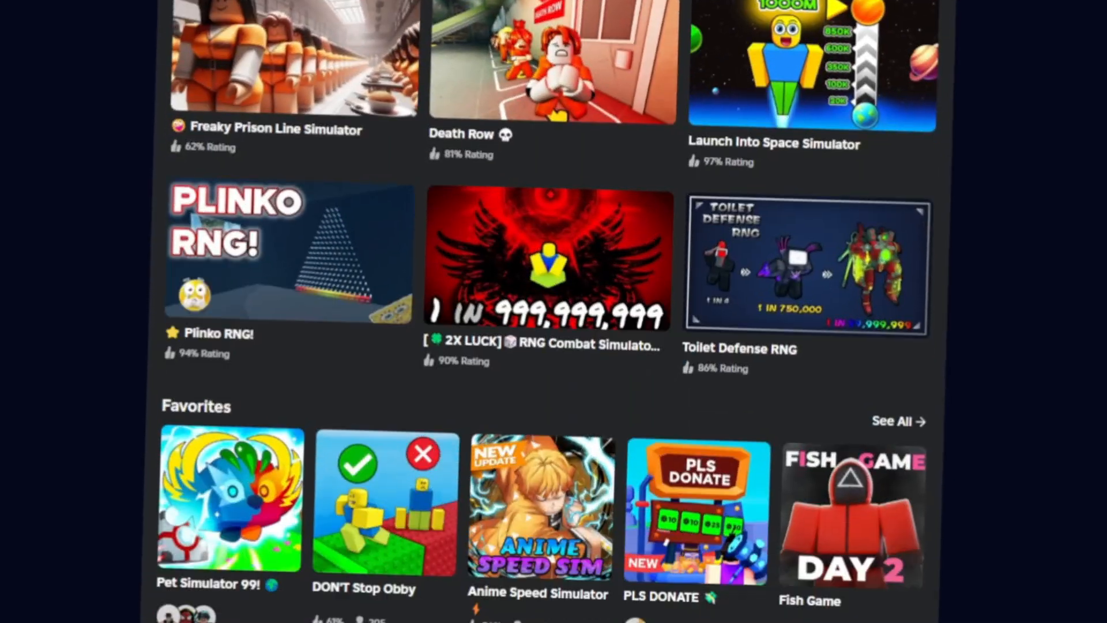
scroll(down, 3)
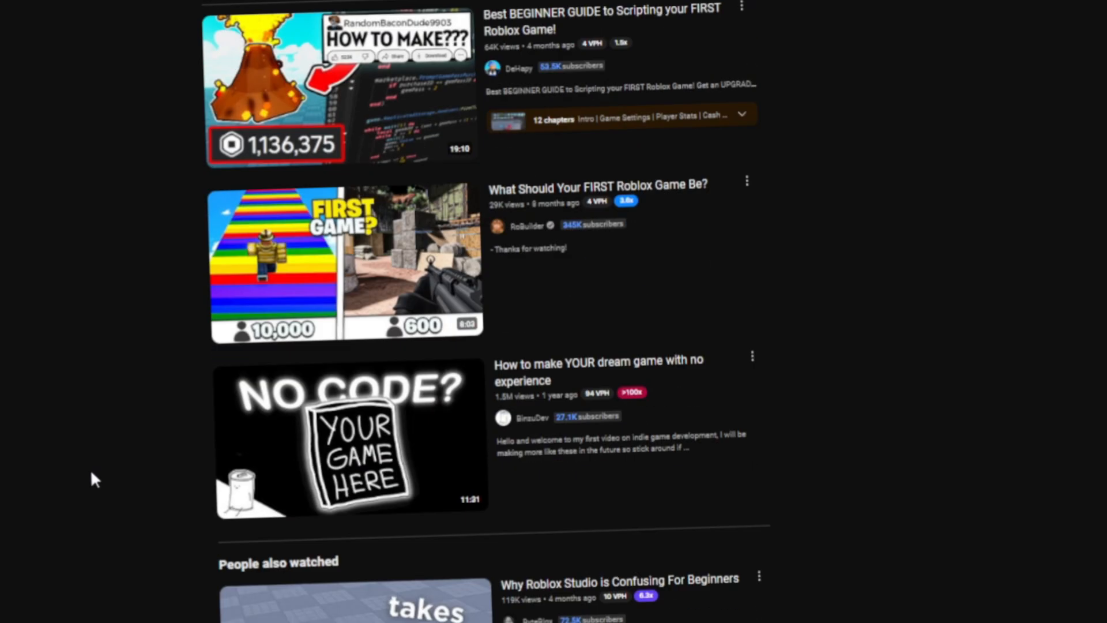
scroll(down, 3)
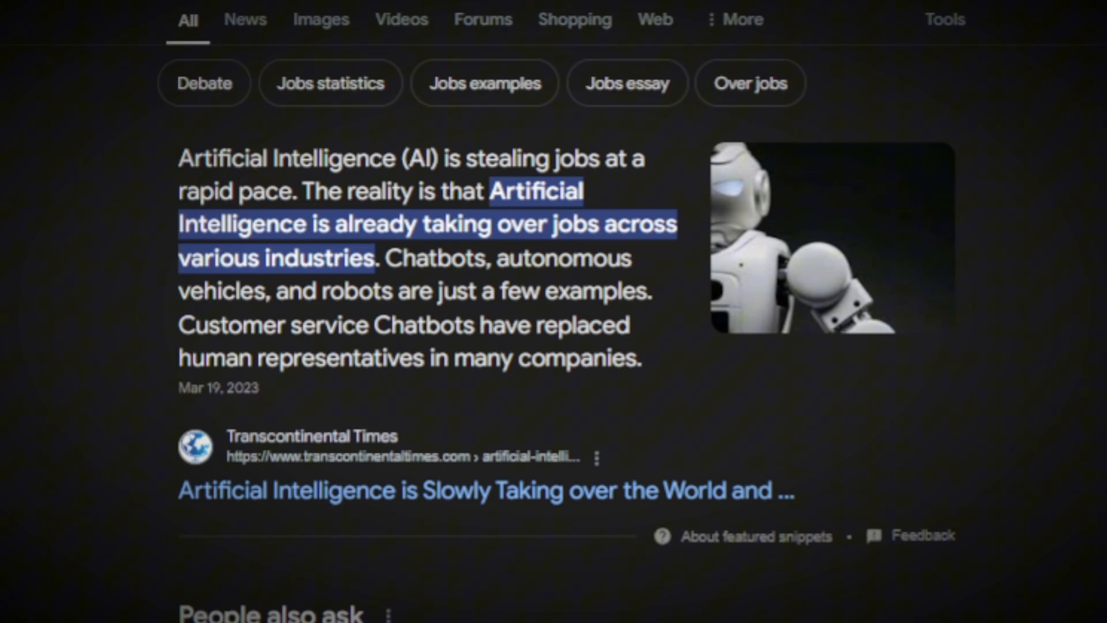
scroll(down, 3)
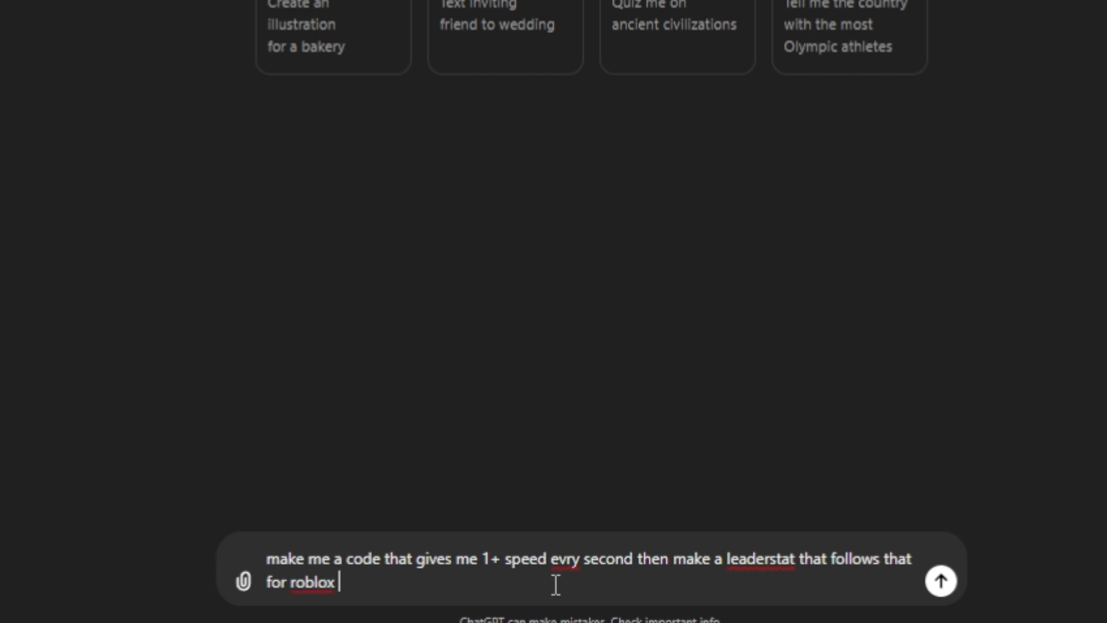
click(940, 580)
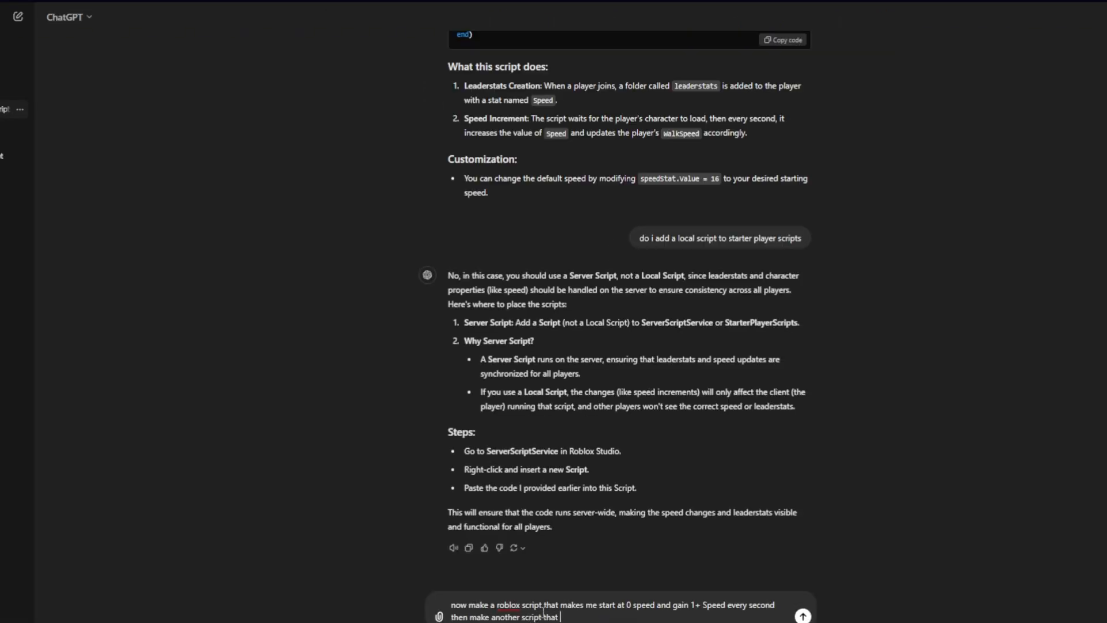
text(matches thi)
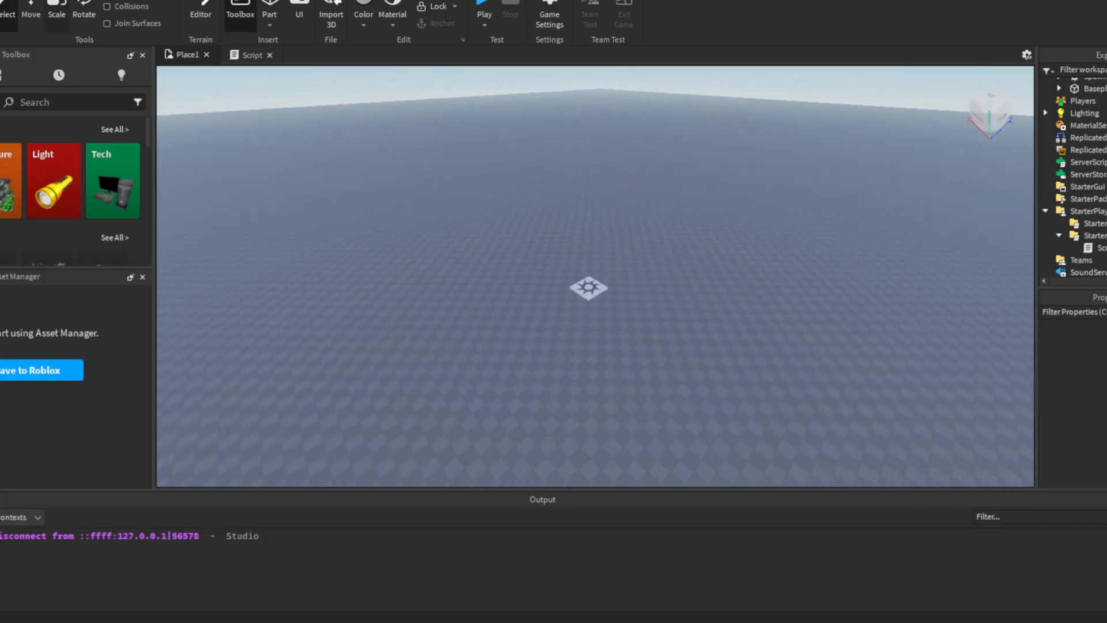
Start a playtest of the place to try the speed script.
click(586, 288)
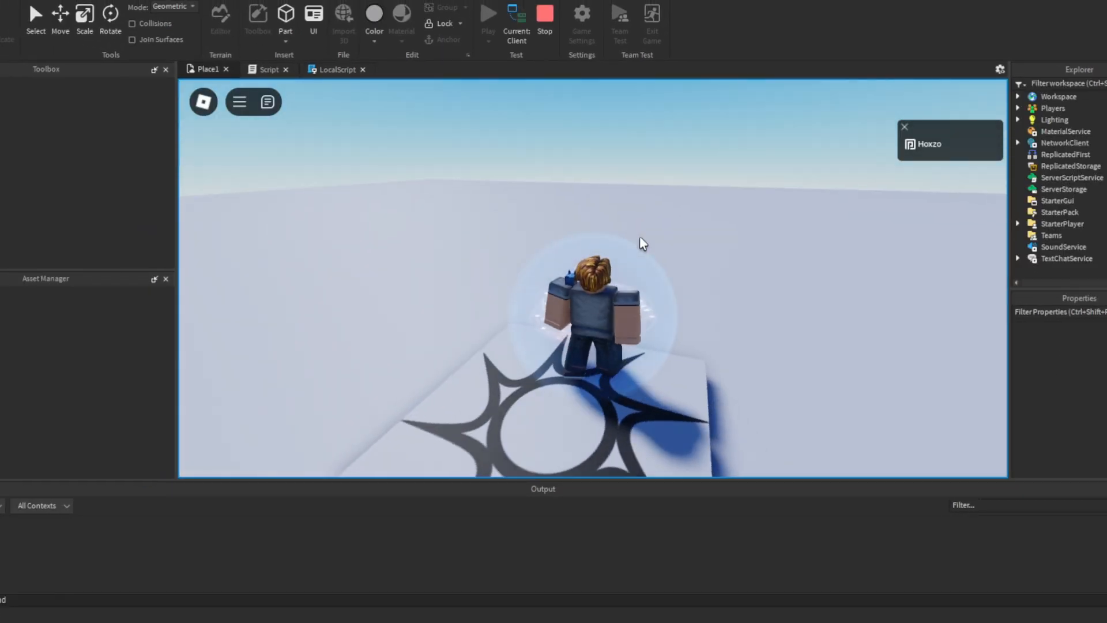
Stop the running playtest after watching the character speed up.
click(490, 13)
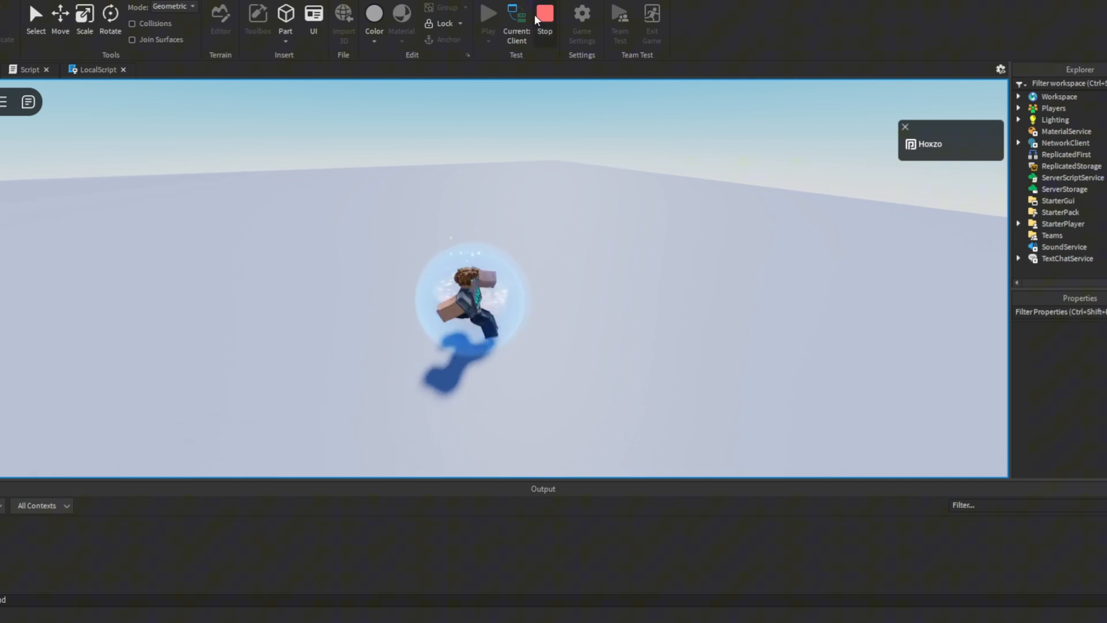
click(544, 12)
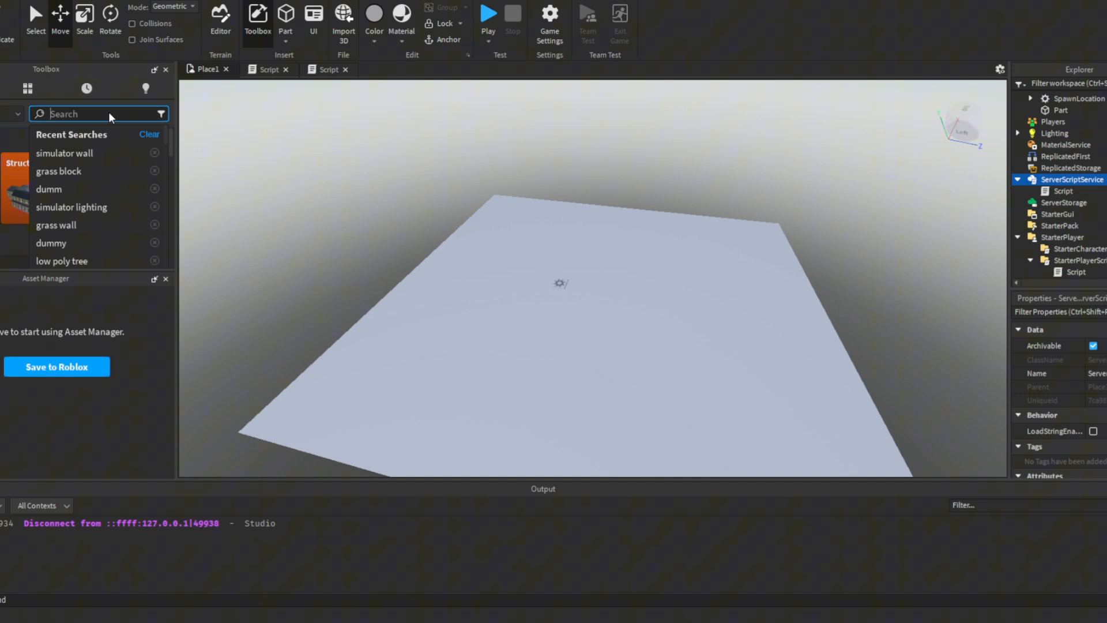
Place Farm Fence models from the Toolbox along the floor platform's edges.
text(g)
text(fences)
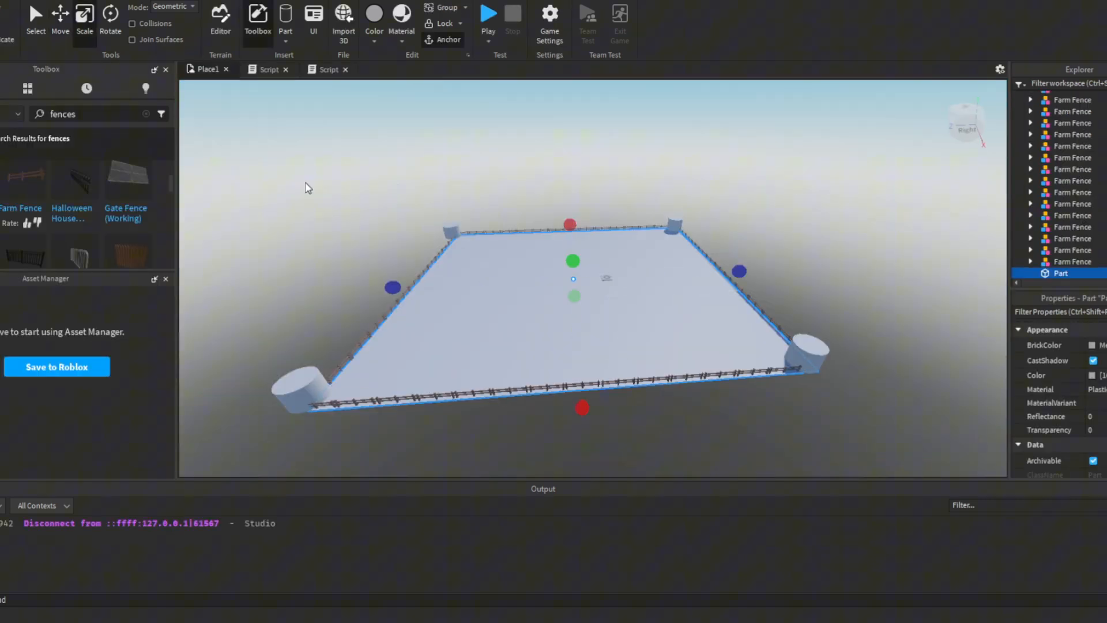
Duplicate the SpawnLocation and move the copy beside the original.
drag(573, 278, 614, 290)
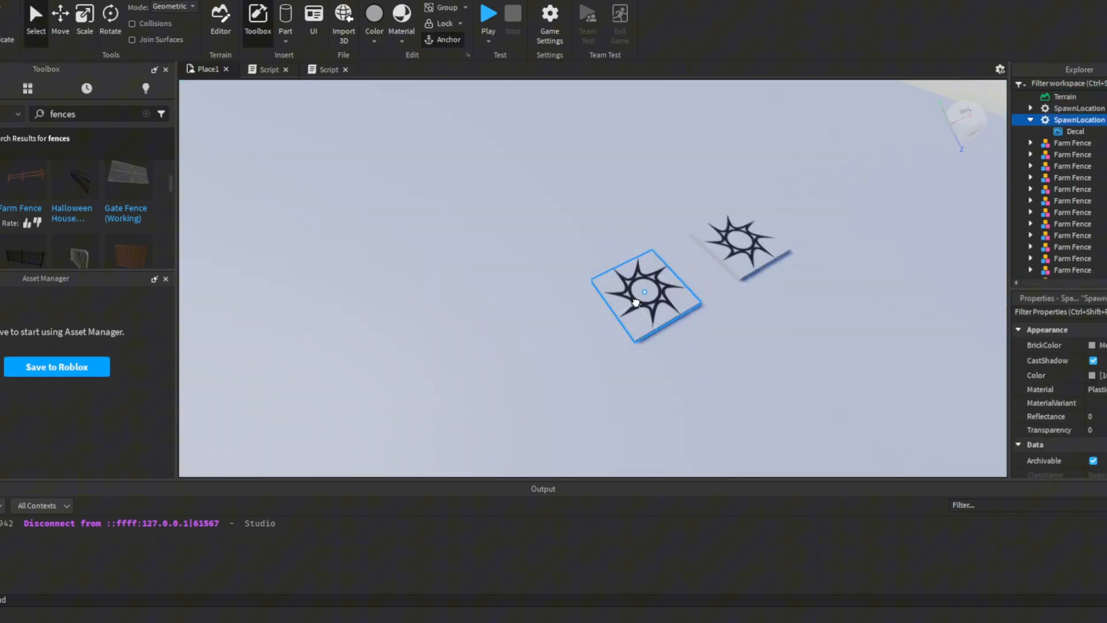
text(1)
text(invisable barrier)
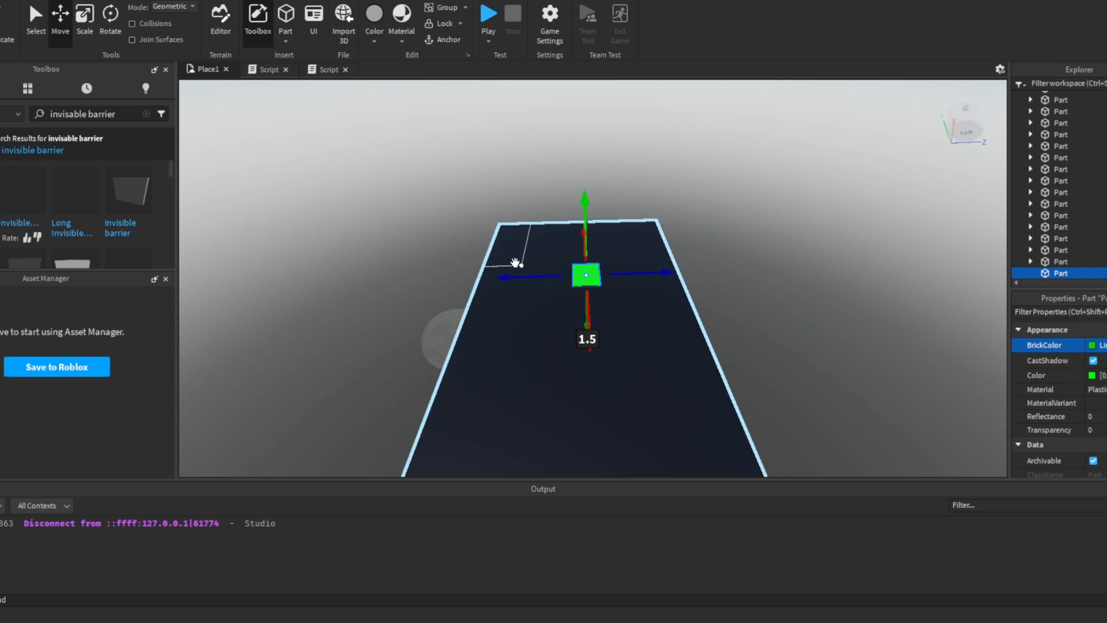
Write a ChatGPT request for a "Wins" leaderstat part giving +1 win and 1 extra speed on touch.
text(now make a "Wins" Leaderstat to get 1 win you will need)
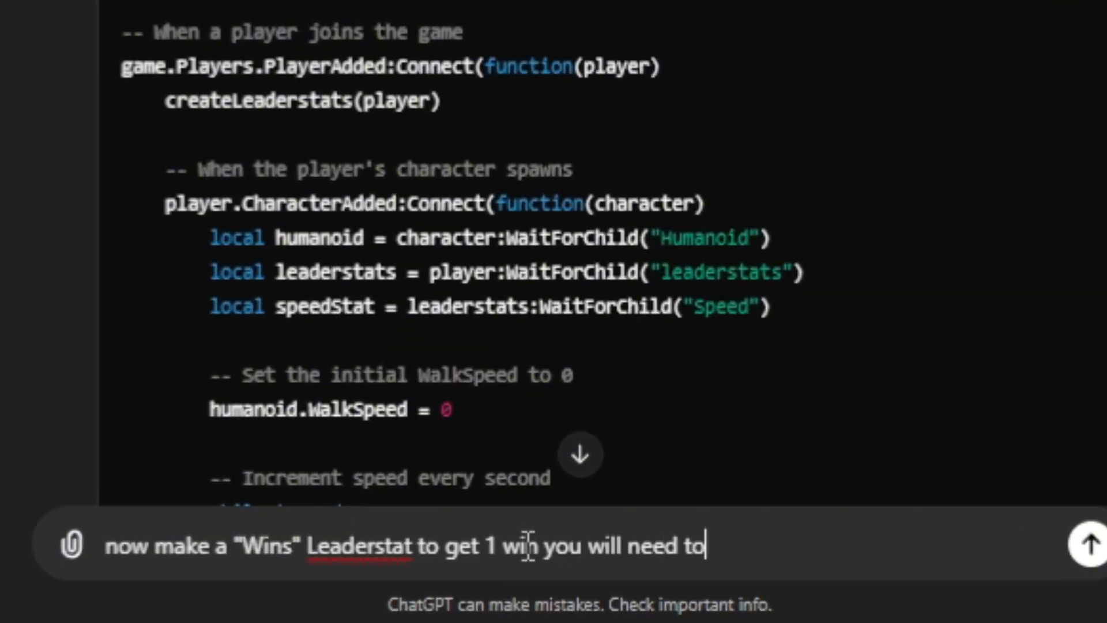
text(touch a part this part gives +1 win and)
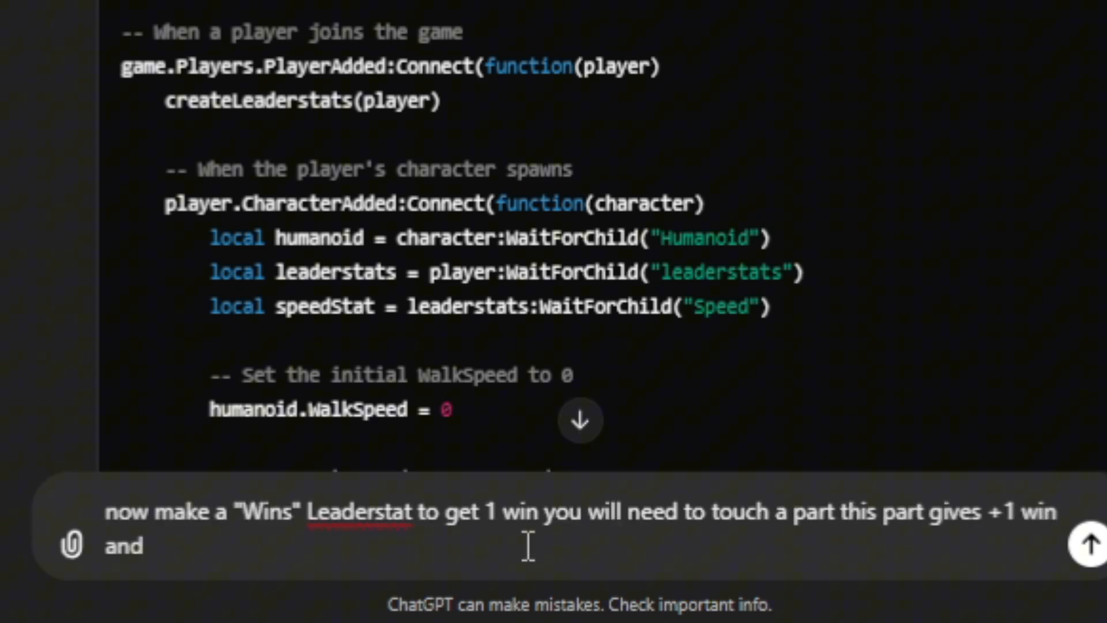
text(1+ win gives you 1 extra speed add)
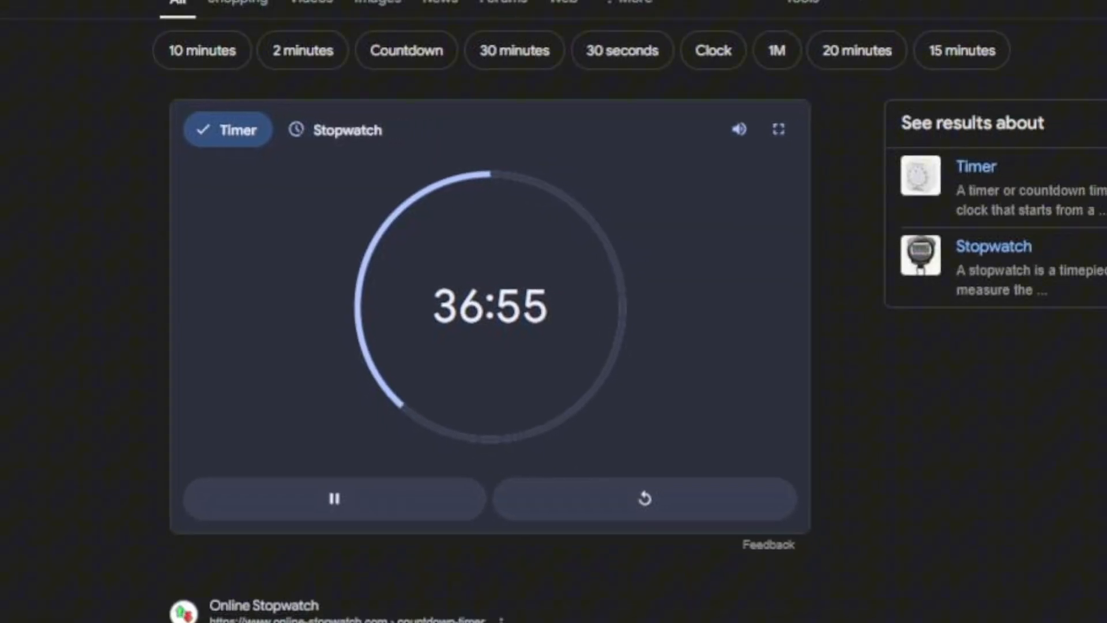
scroll(down, 3)
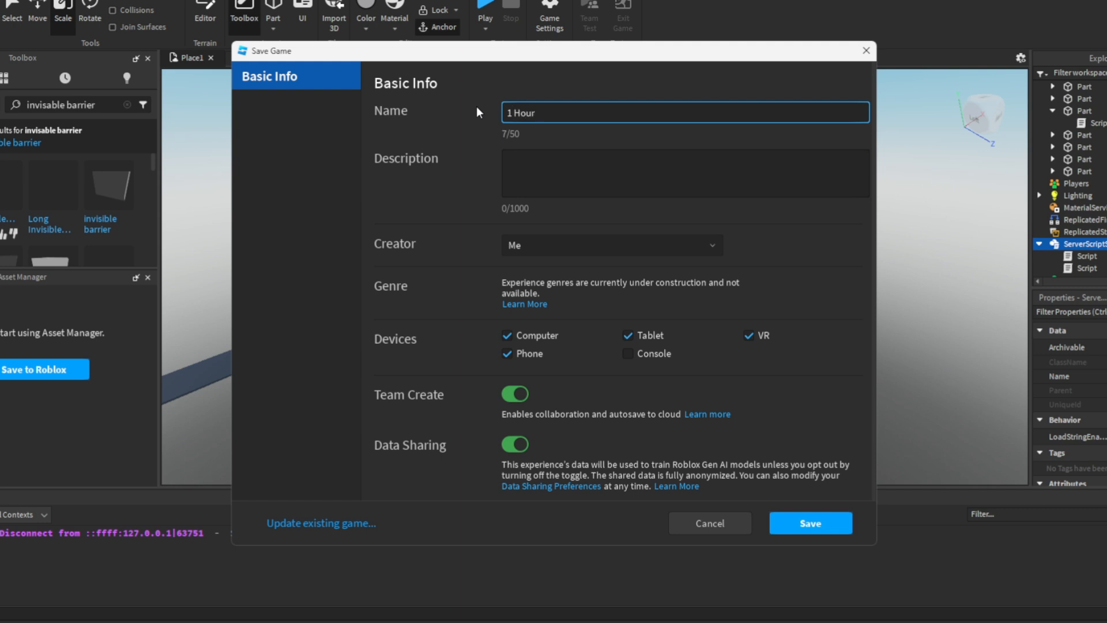
Name the game '1 Hour Roblox game' and set a group as its creator.
text(Roblox game)
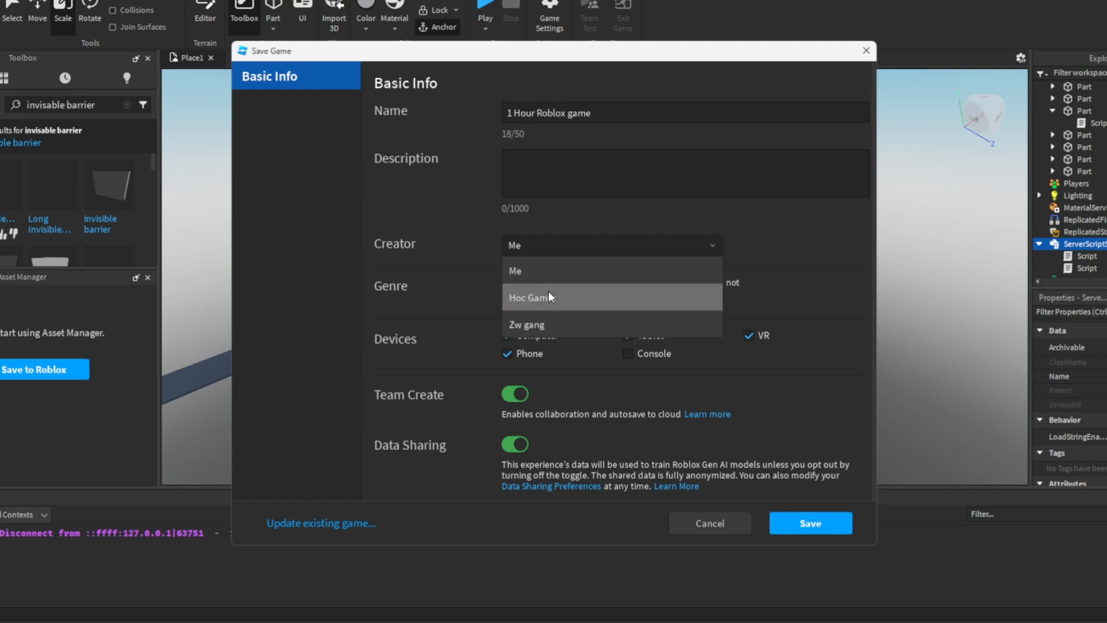
click(529, 298)
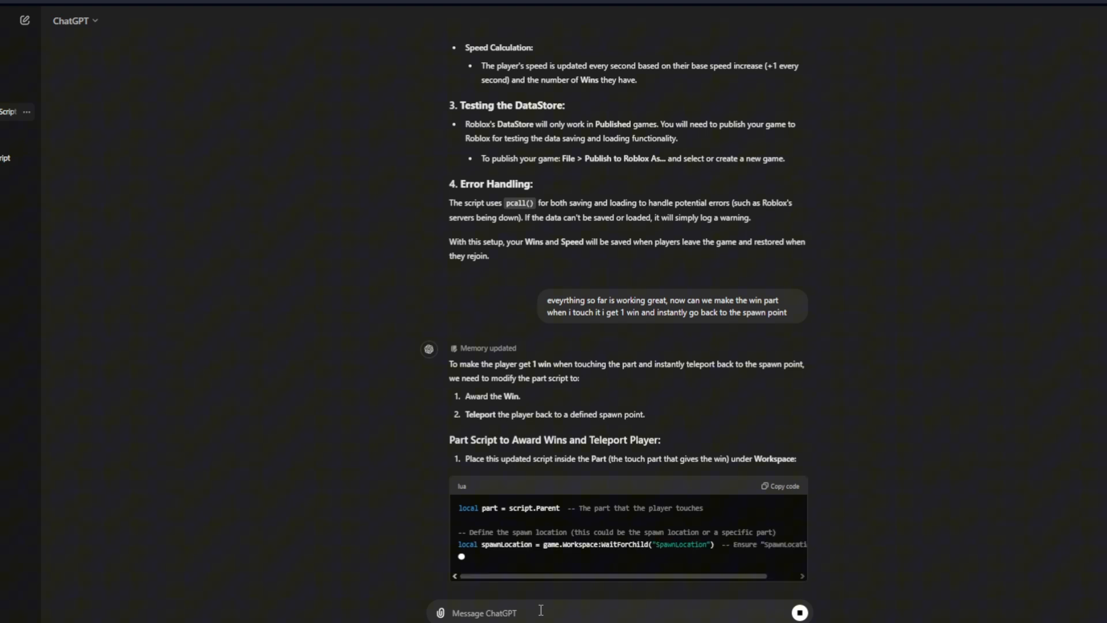
Read ChatGPT's Updated Part Script that resets speed, awards a win and teleports to spawn.
scroll(down, 3)
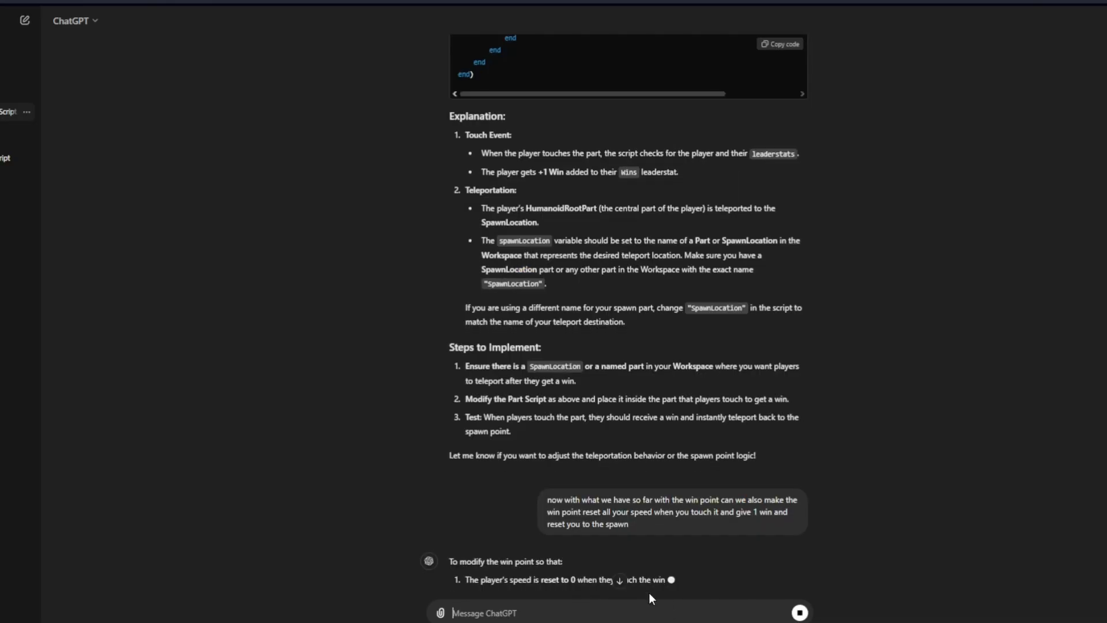
scroll(down, 3)
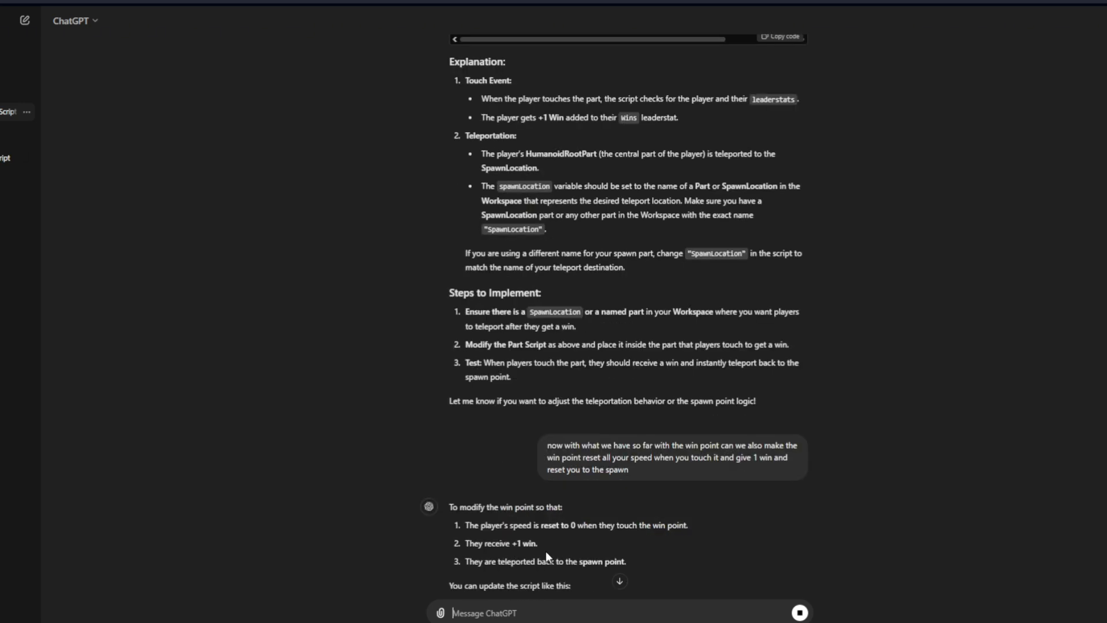
scroll(down, 3)
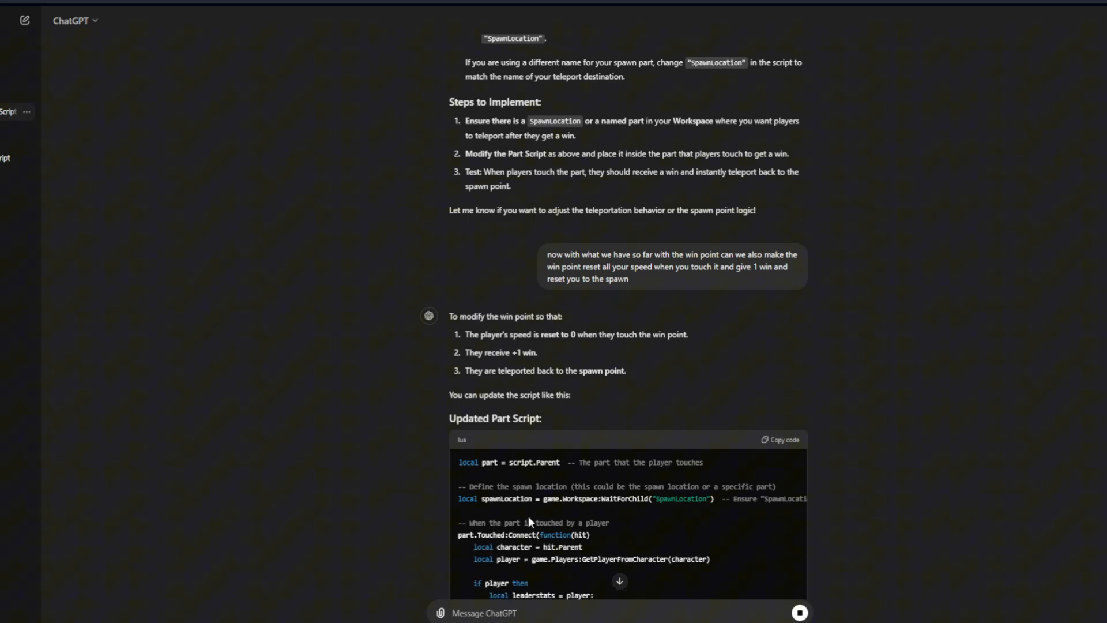
scroll(down, 3)
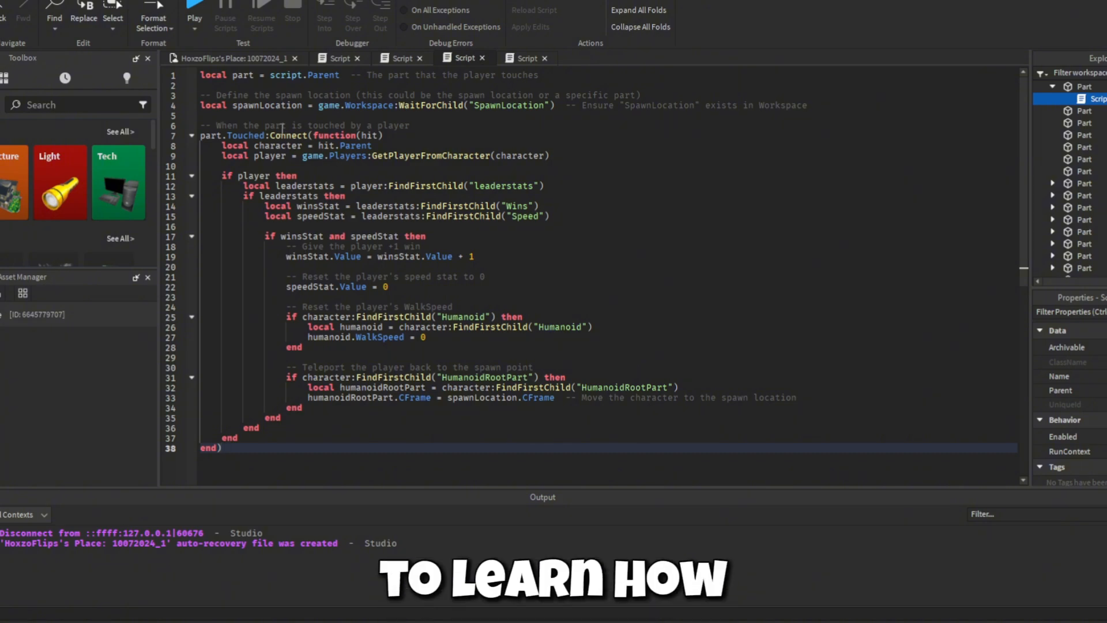
Put the updated win/speed-reset/teleport code into the win part's Script.
click(485, 13)
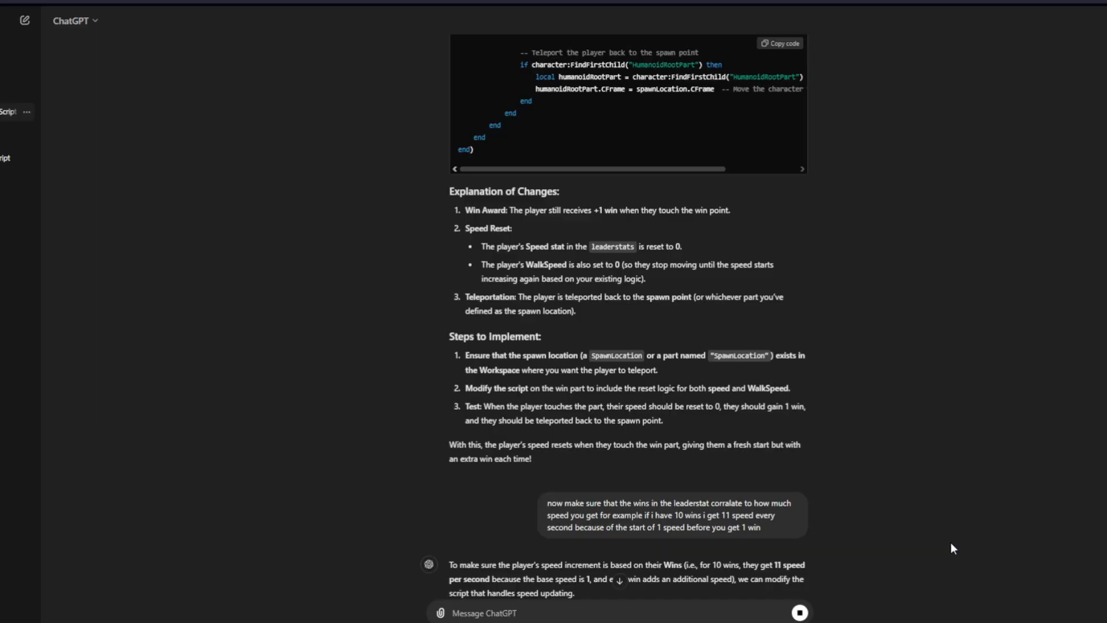
Read ChatGPT's Updated Script for Speed Increment where each win adds one speed per second.
scroll(down, 3)
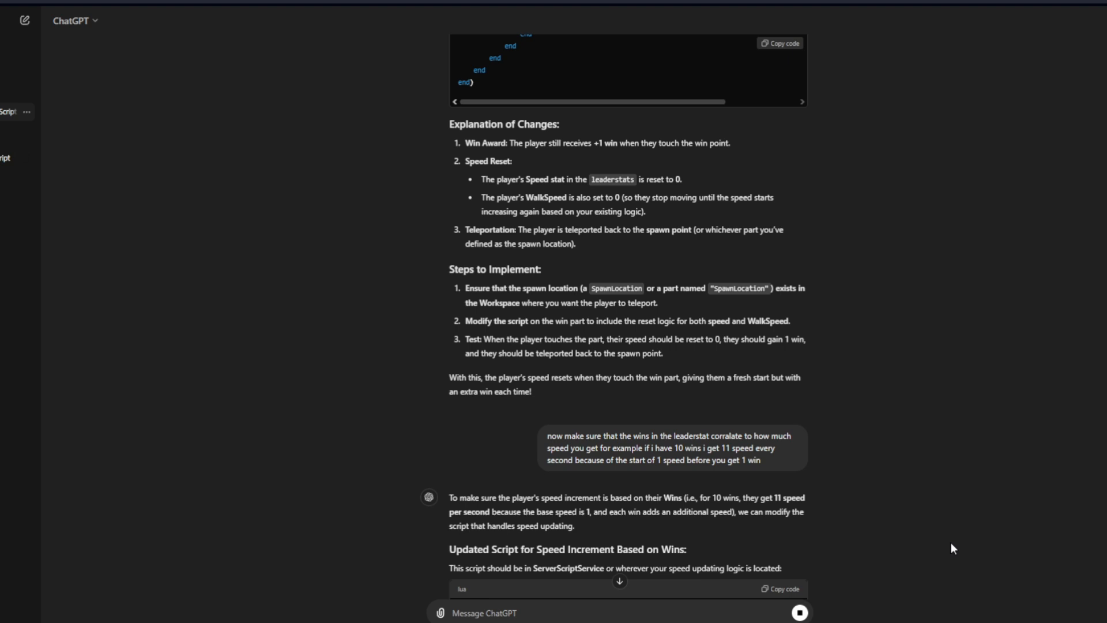
scroll(down, 3)
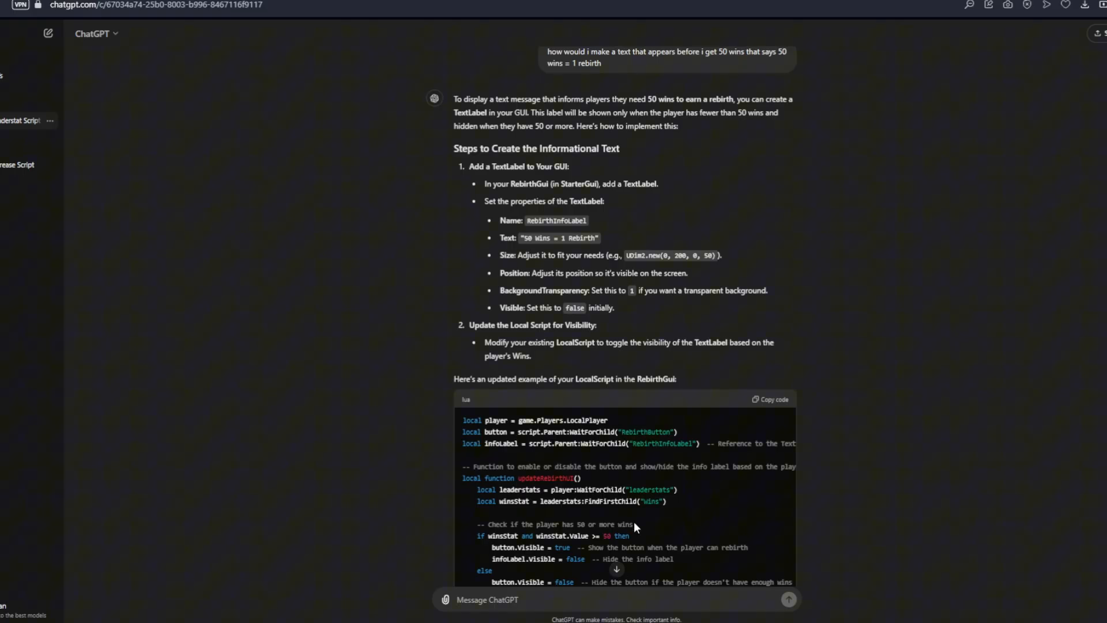
mouse_move(633, 522)
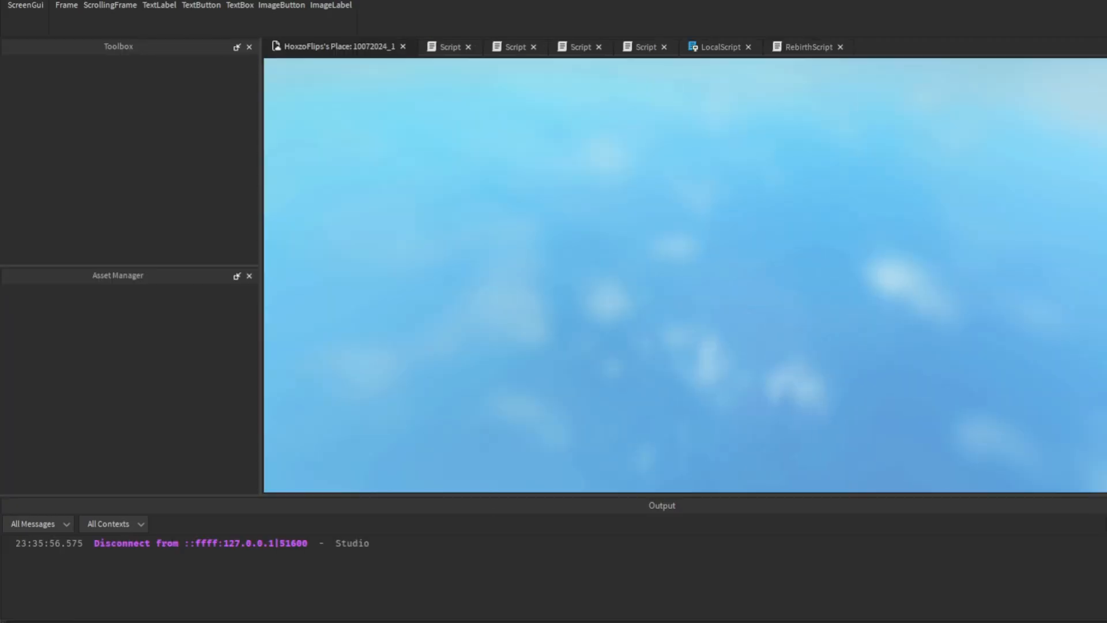
Publish the place's latest changes to Roblox via File > Publish to Roblox.
click(14, 5)
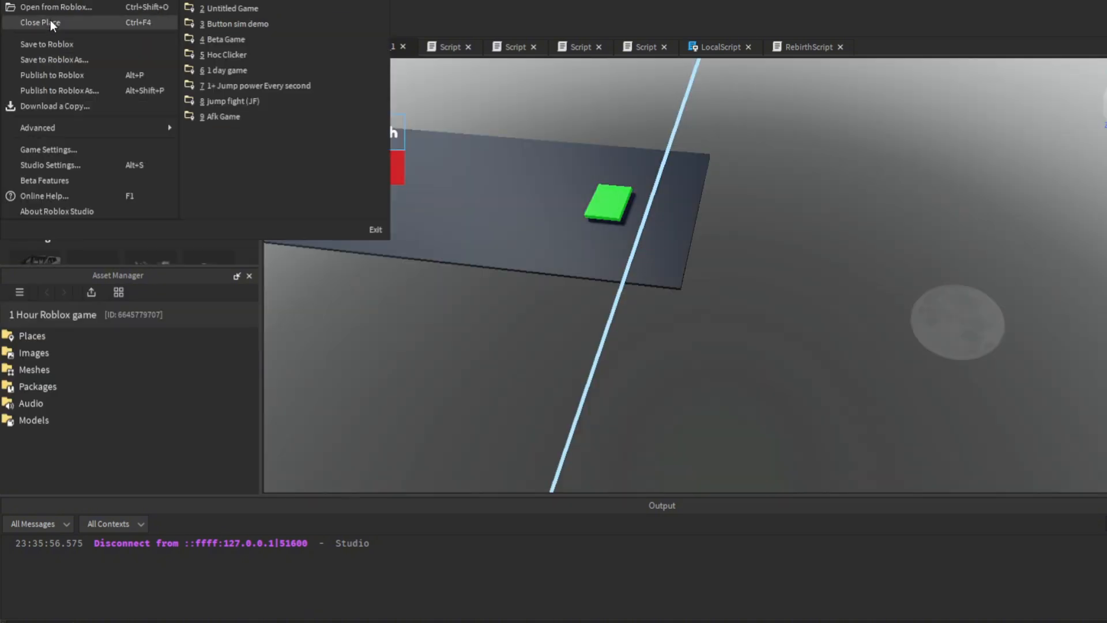
mouse_move(52, 75)
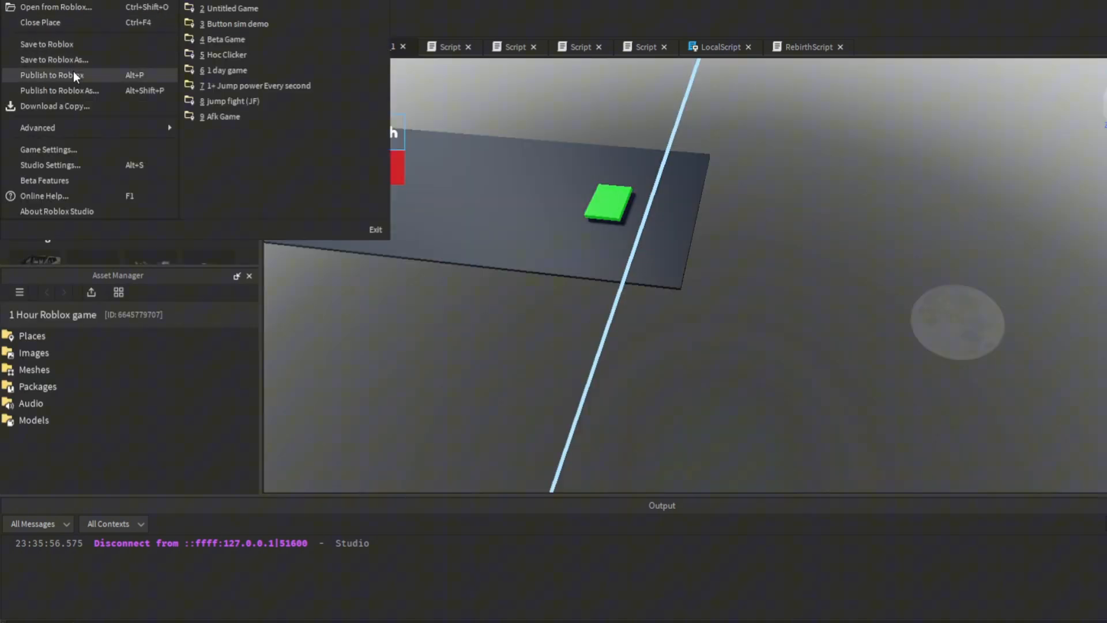
click(50, 75)
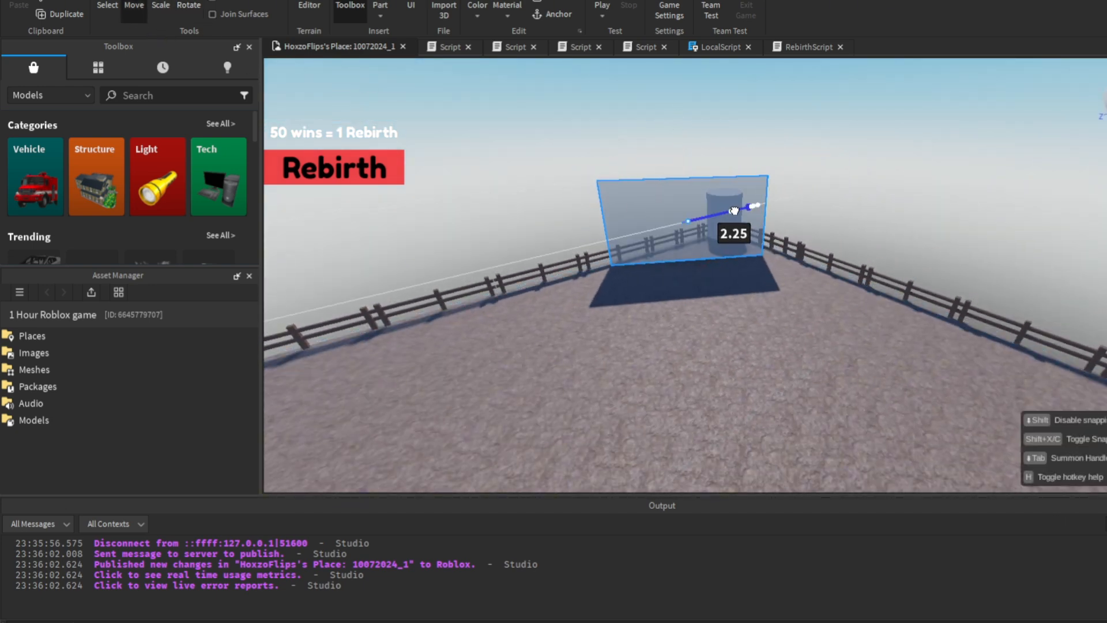
Drag a scale handle to resize the transparent part on the fenced platform.
drag(734, 210, 767, 256)
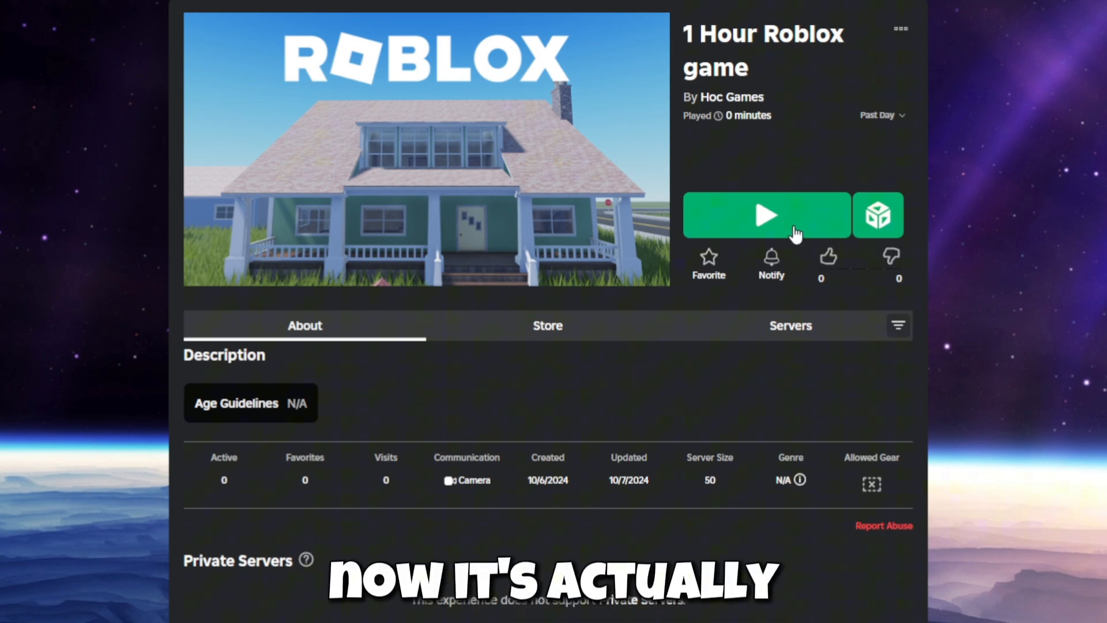
Start the published 1 Hour Roblox game from its experience page.
click(767, 215)
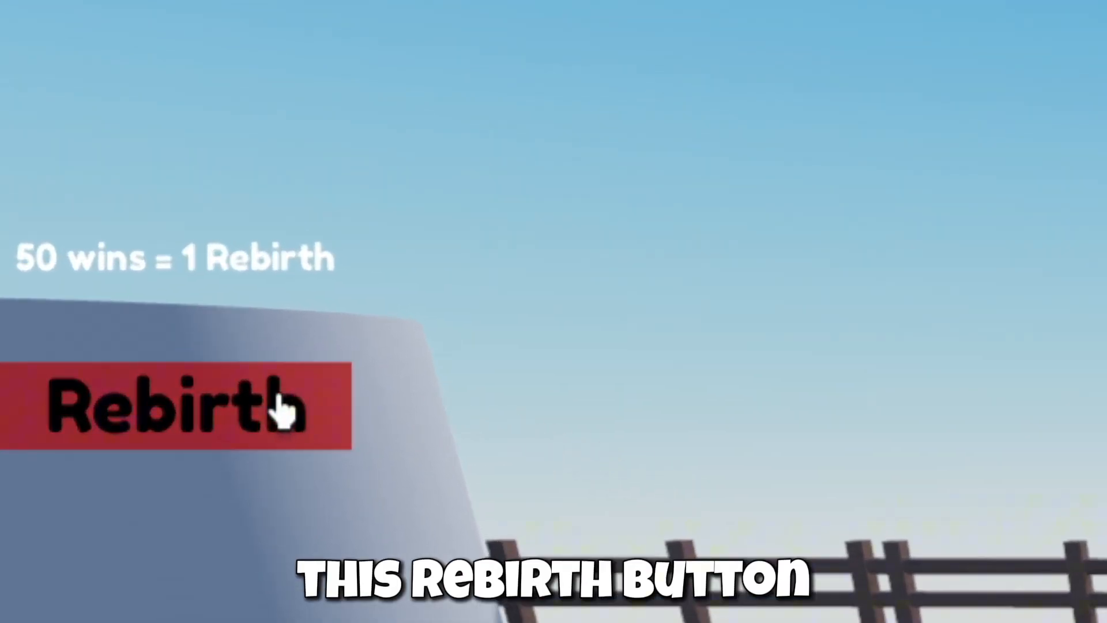
Use the red Rebirth button so the leaderboard shows 0 wins and 1 rebirth.
click(173, 406)
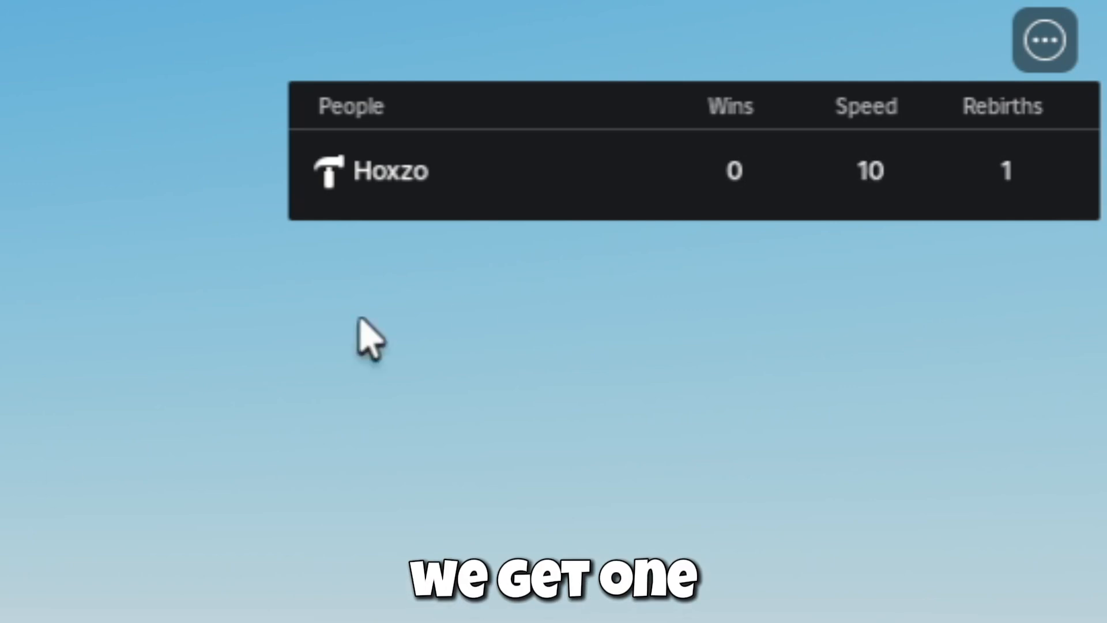